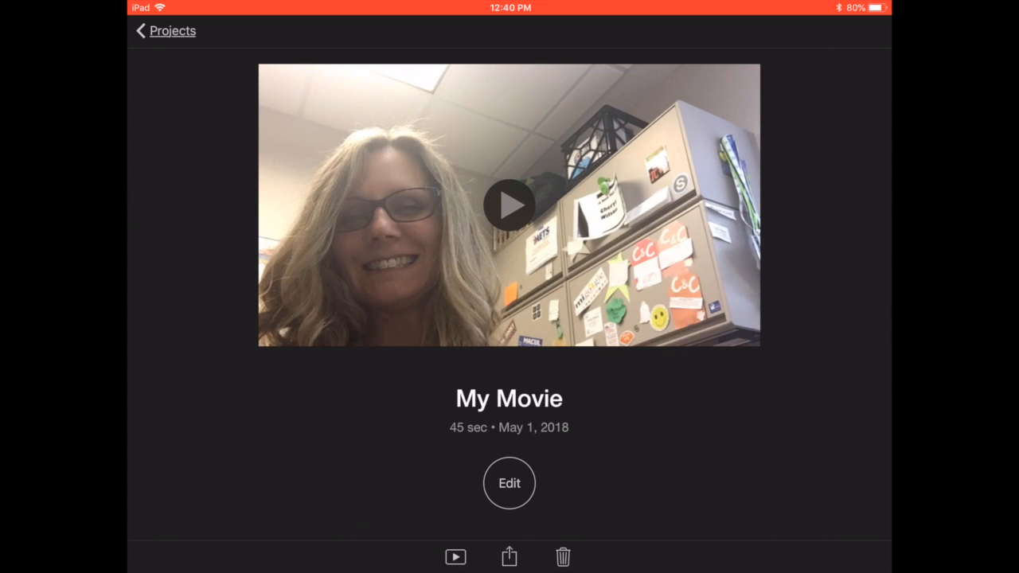
Step: Preview My Movie from its project page, then bring it into the editor
click(509, 205)
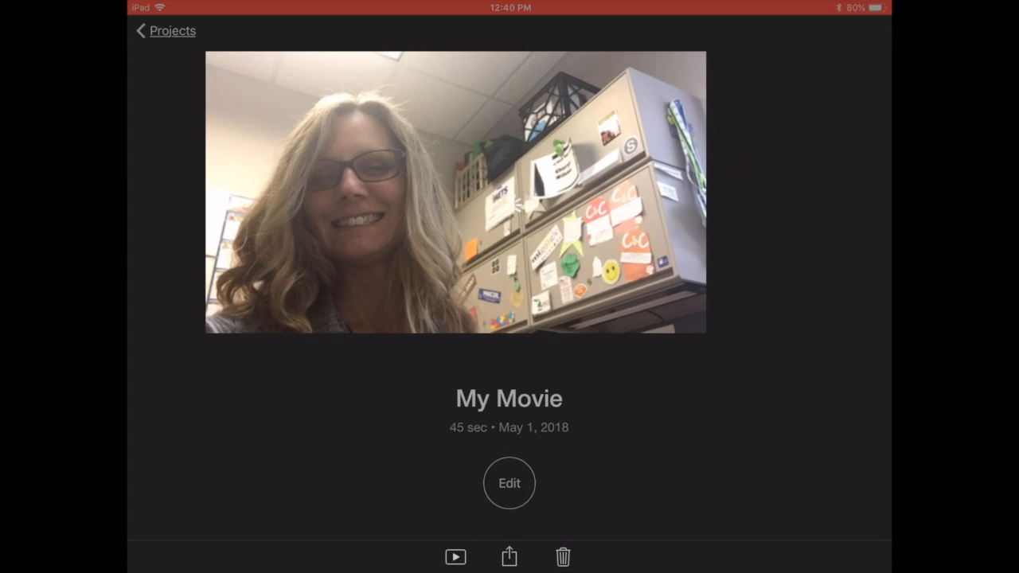
click(509, 483)
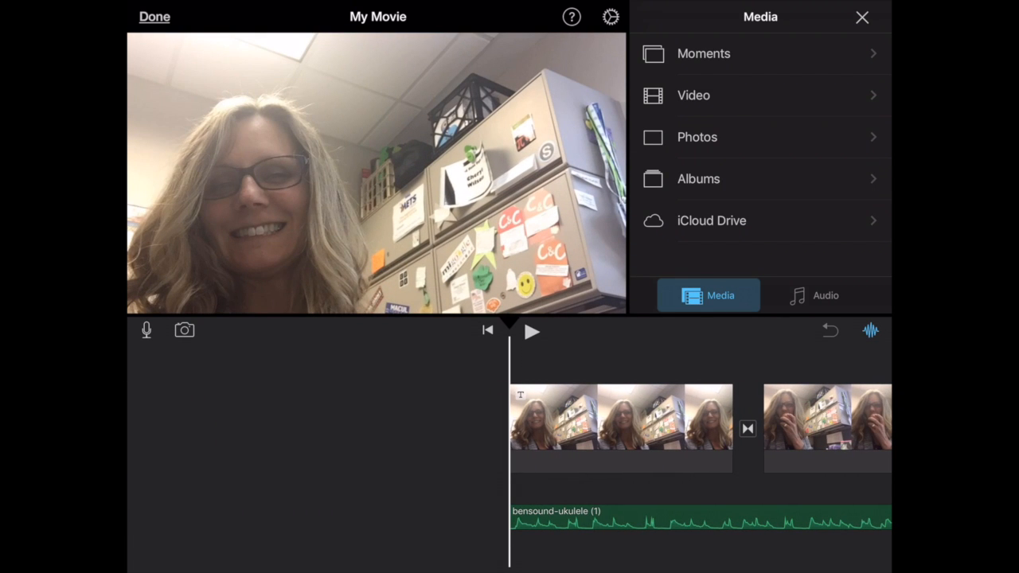
Step: Play the full timeline including the water bottle clip, then leave with Done
click(532, 331)
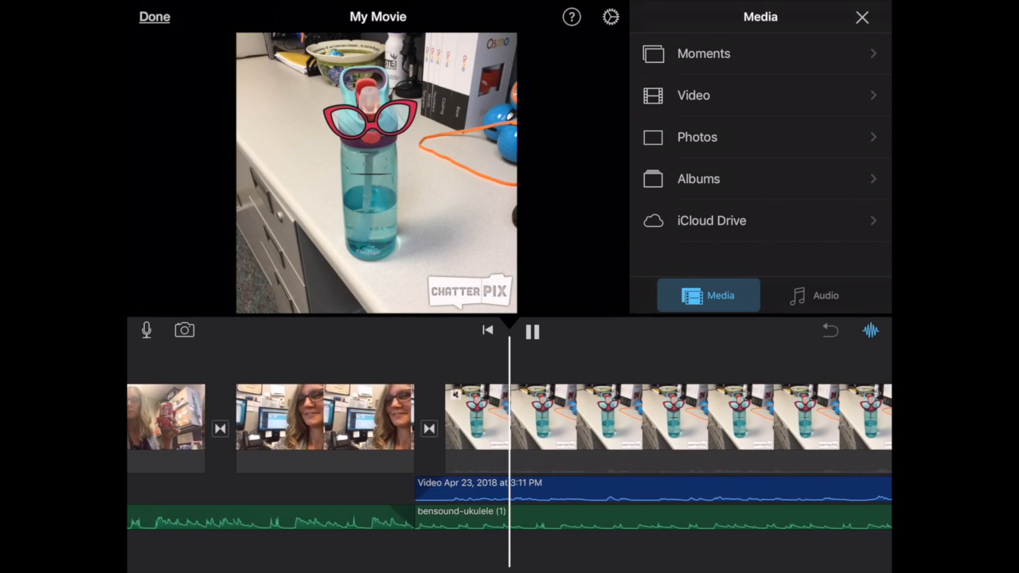
click(532, 331)
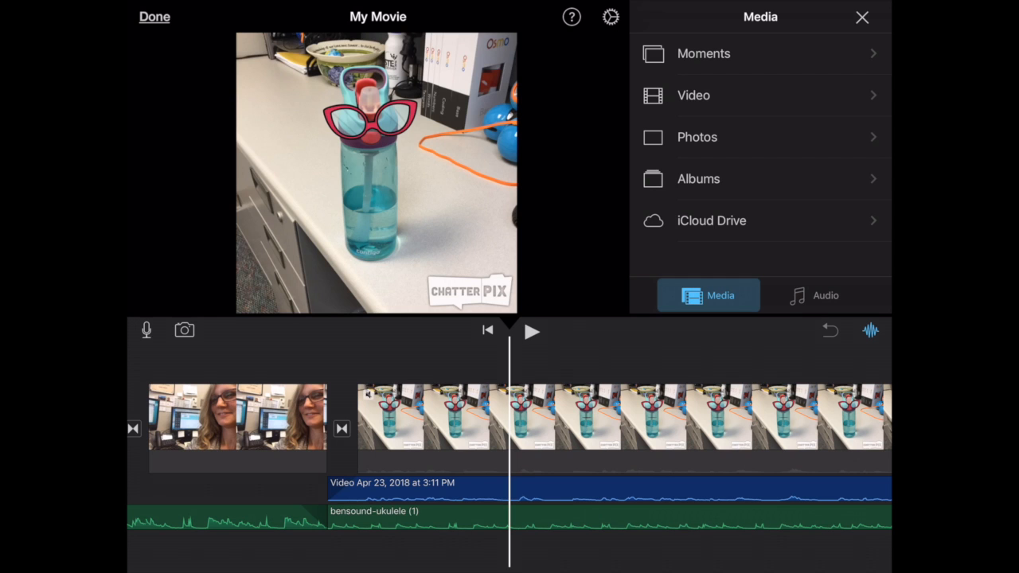
click(153, 16)
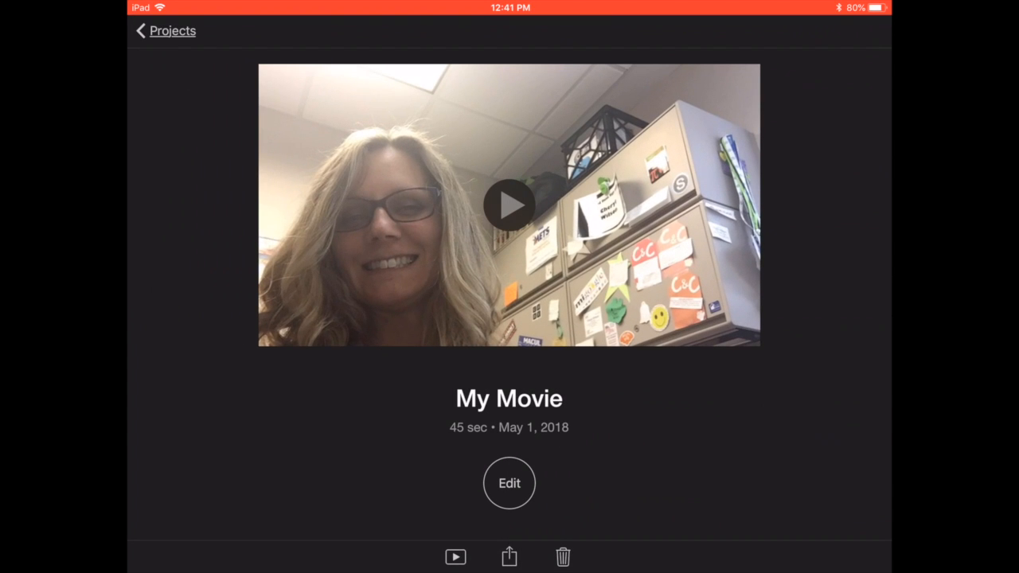
Step: From the Projects list, start a new project of type Movie
click(164, 30)
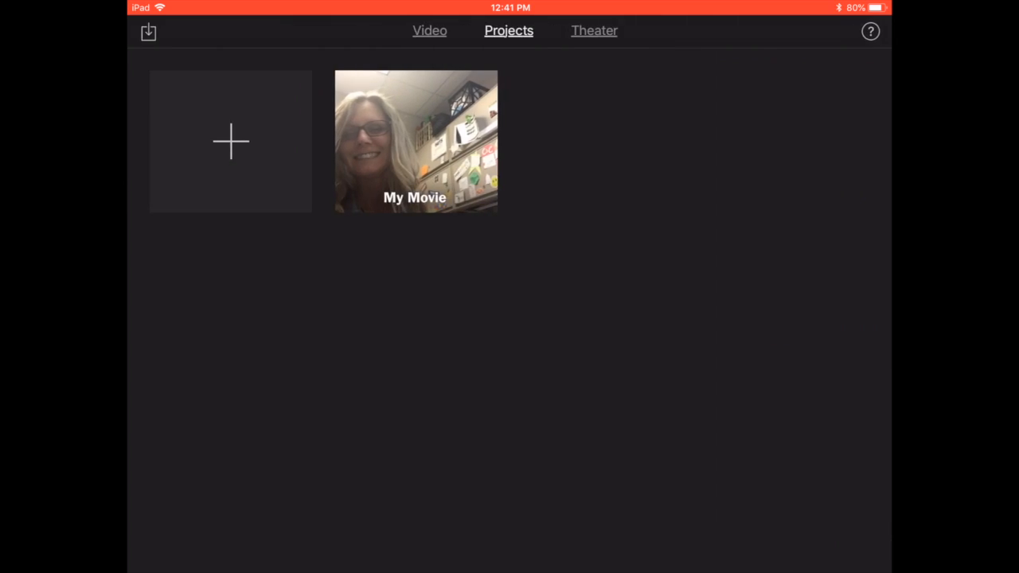
click(230, 141)
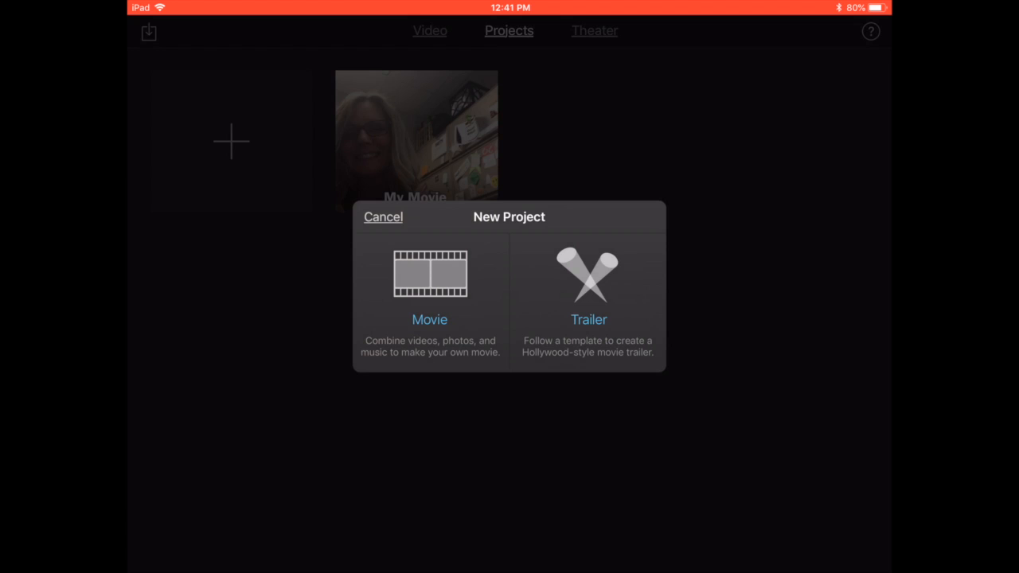
click(429, 287)
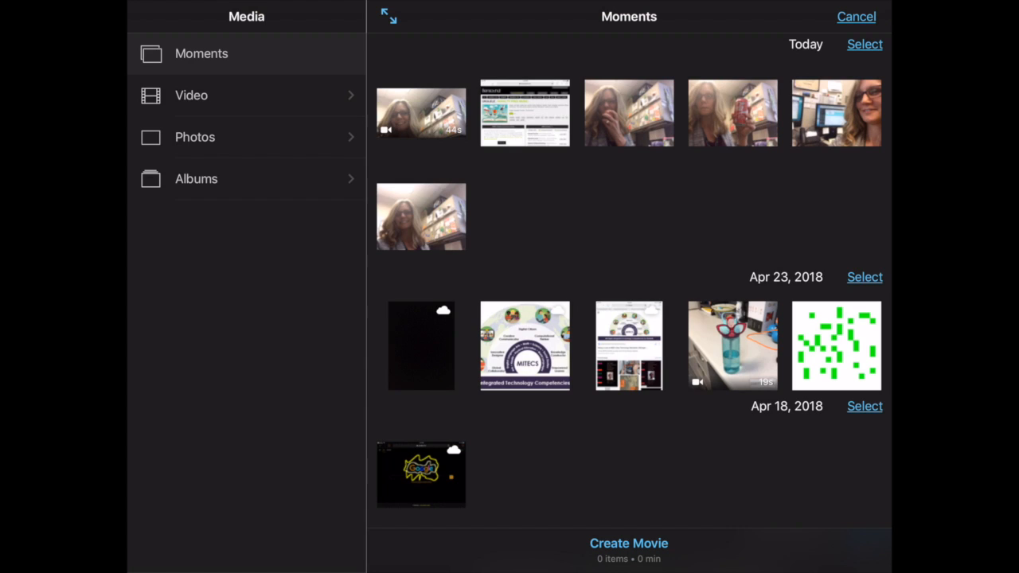
Step: Choose photos and clips from All photos and create the 21-second My Movie 1
click(194, 136)
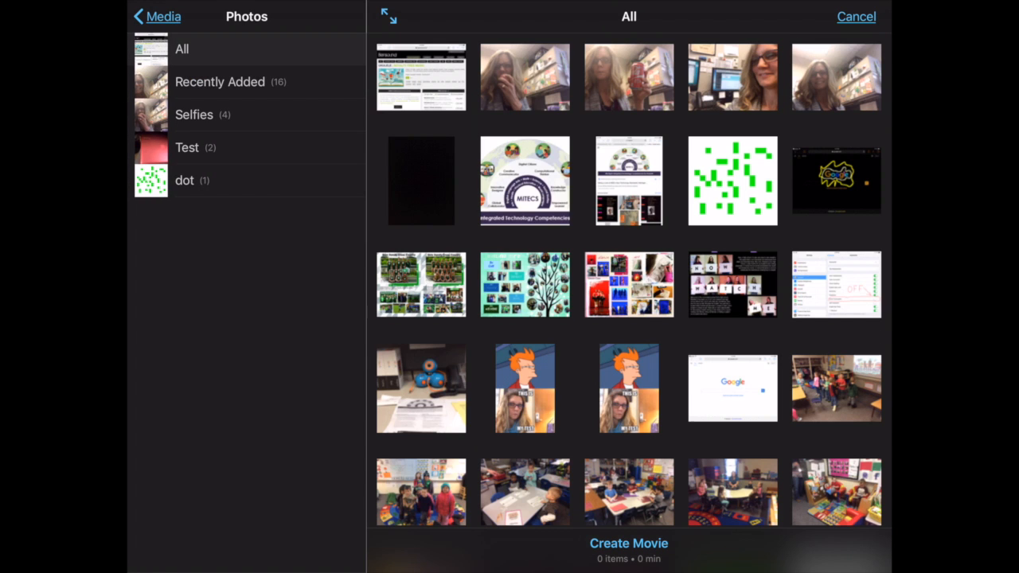
click(629, 76)
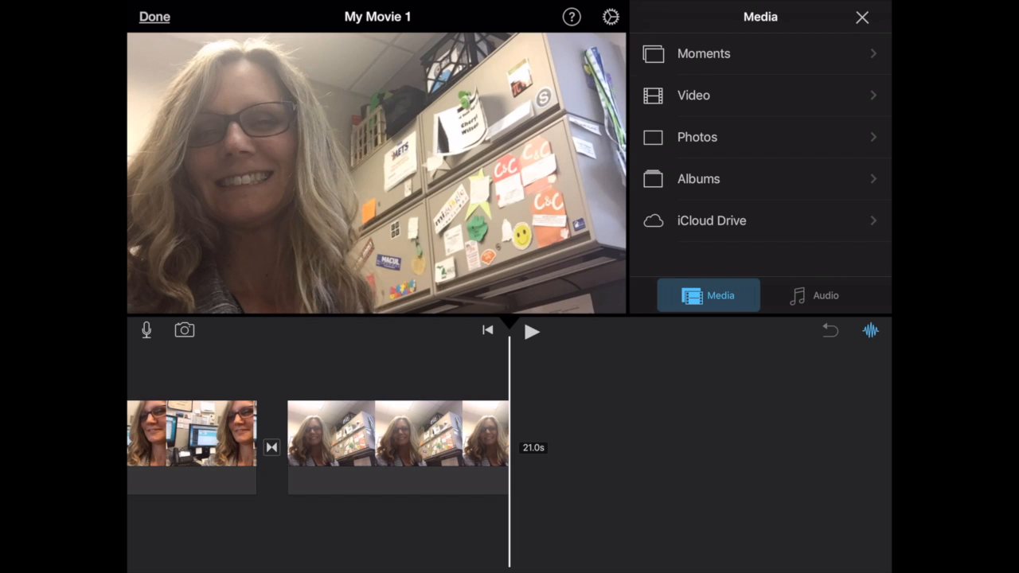
Step: Append the Apr 23, 2018 water-bottle clip from All videos, bringing the movie to 39 seconds
click(693, 95)
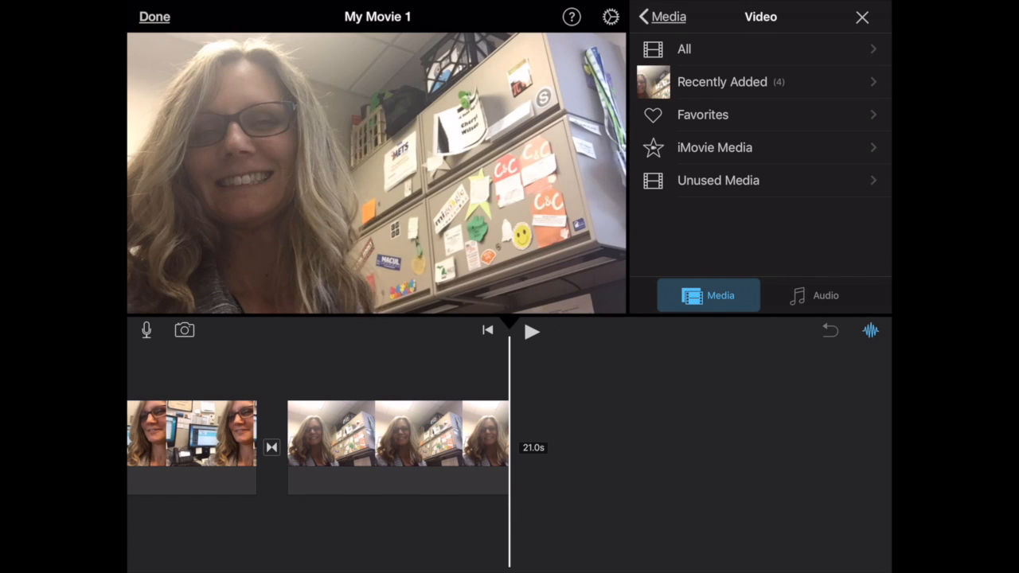
click(683, 48)
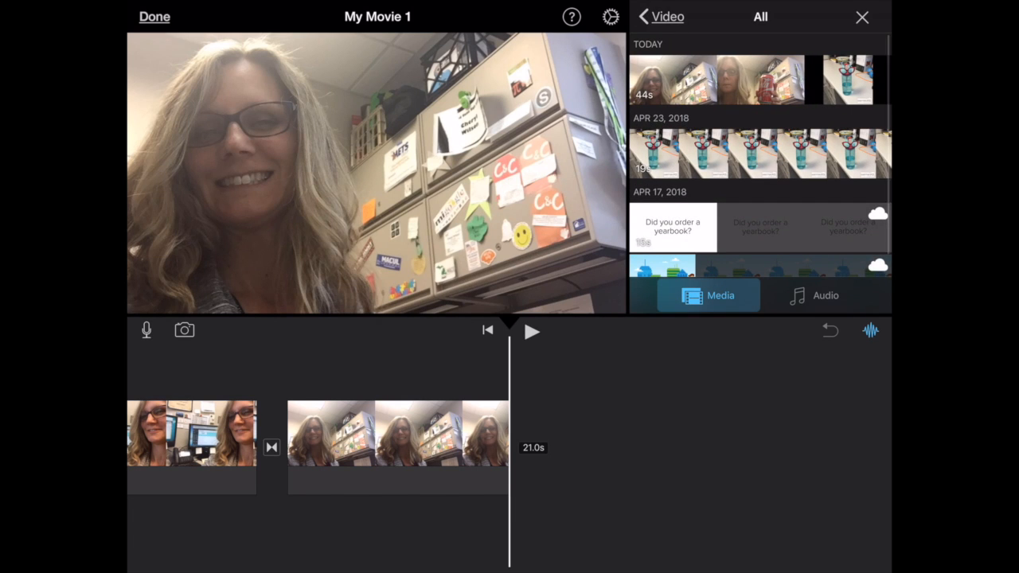
click(756, 153)
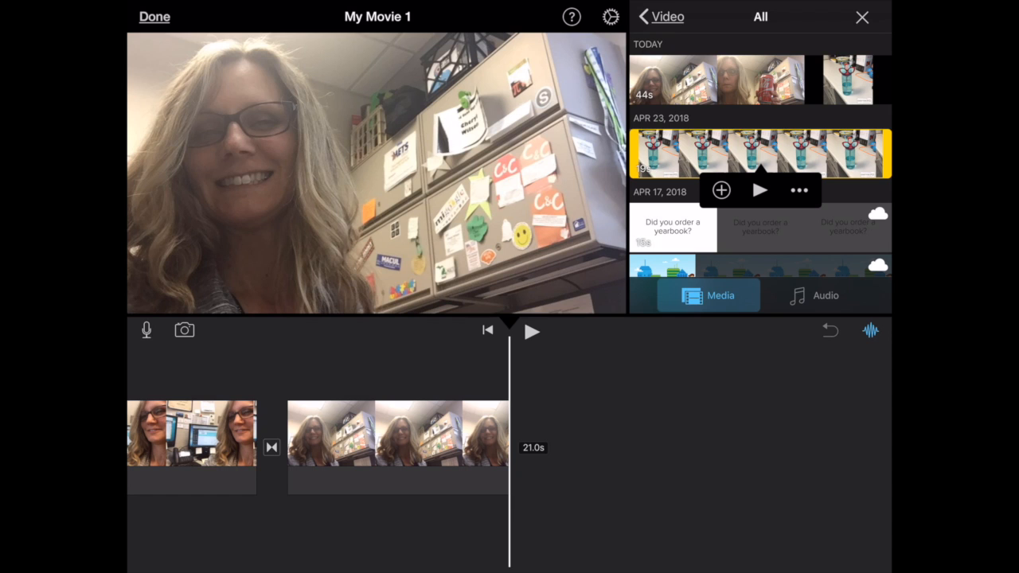
click(720, 189)
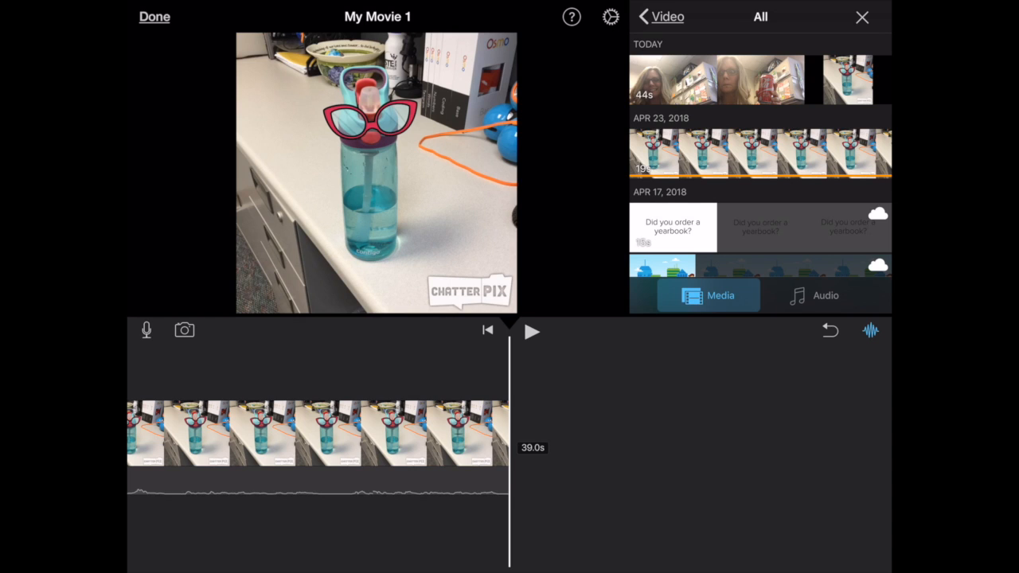
click(661, 17)
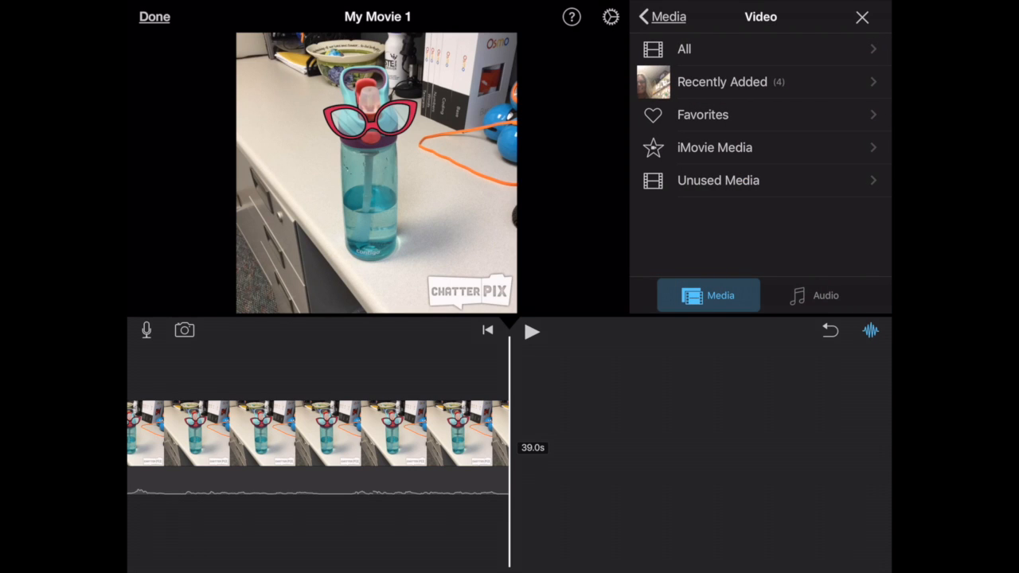
click(684, 49)
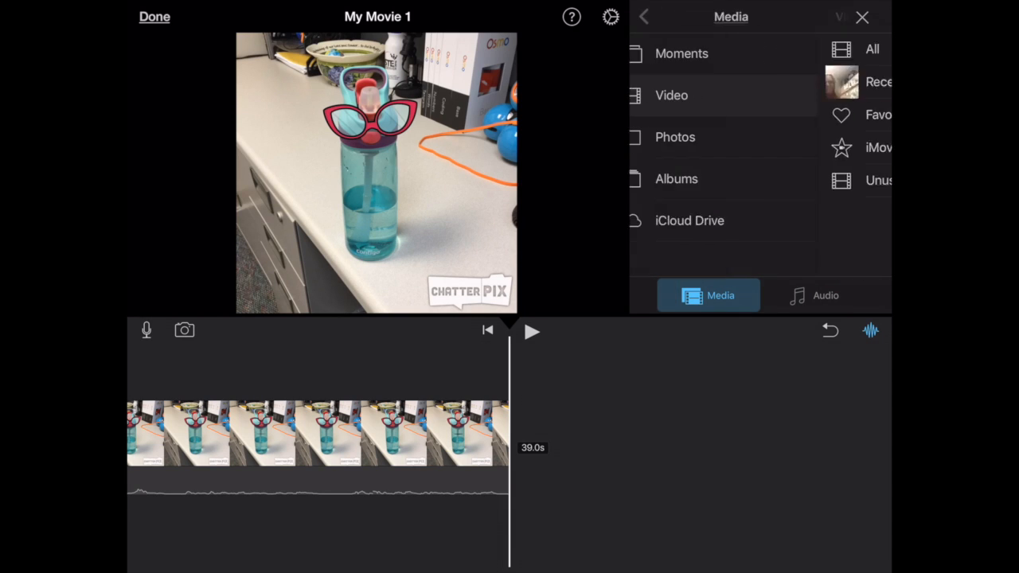
Step: Browse the All photos thumbnails, then return to the photo albums list
click(675, 137)
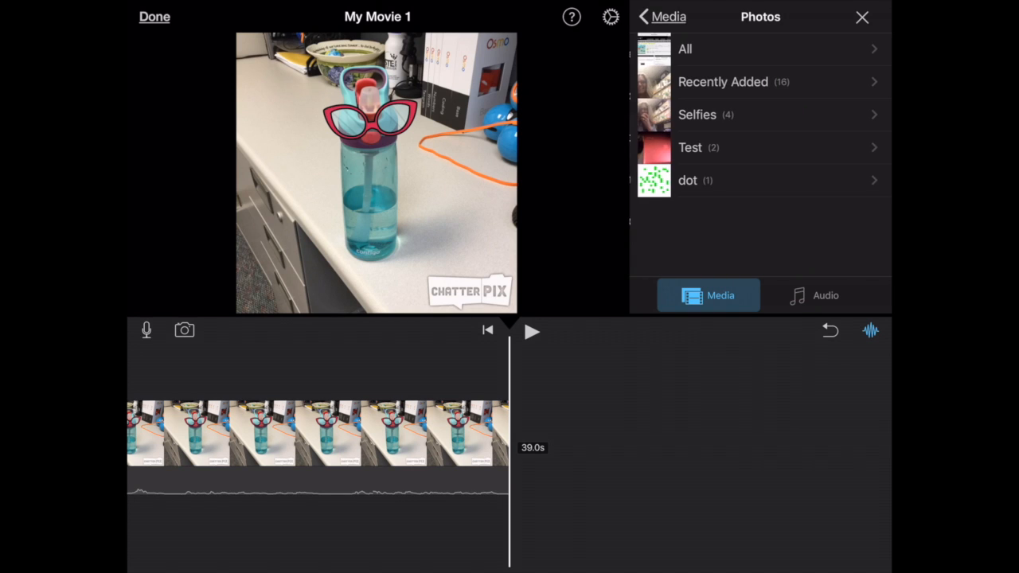
click(685, 48)
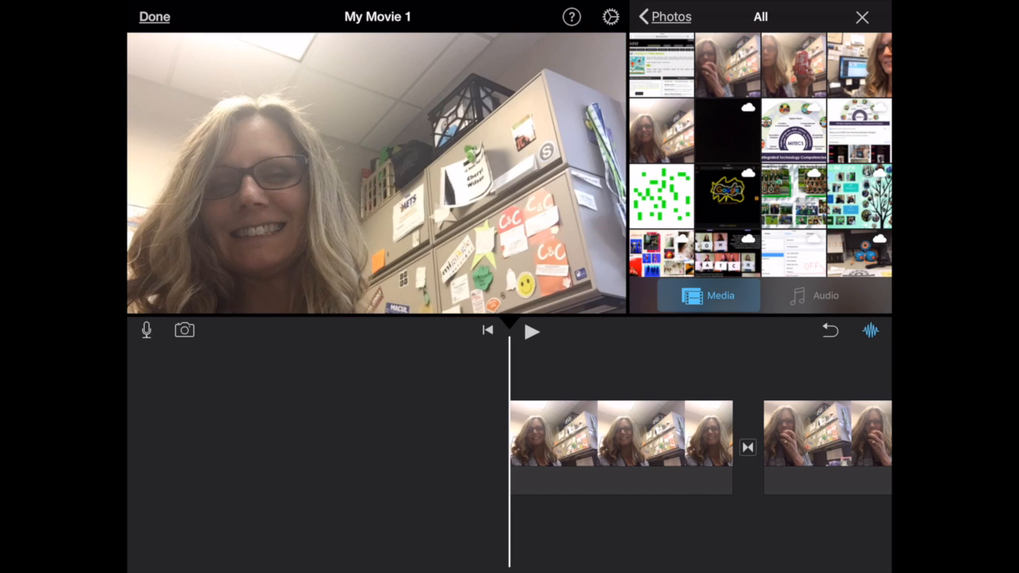
click(665, 16)
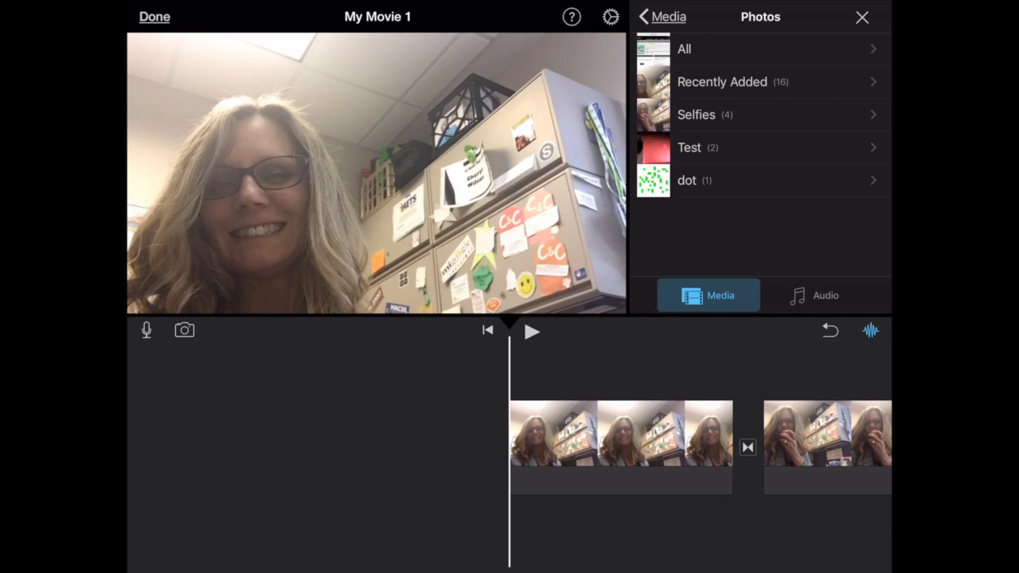
Step: Add bensound-ukulele (1) from iCloud Drive audio as the movie's background music
click(813, 295)
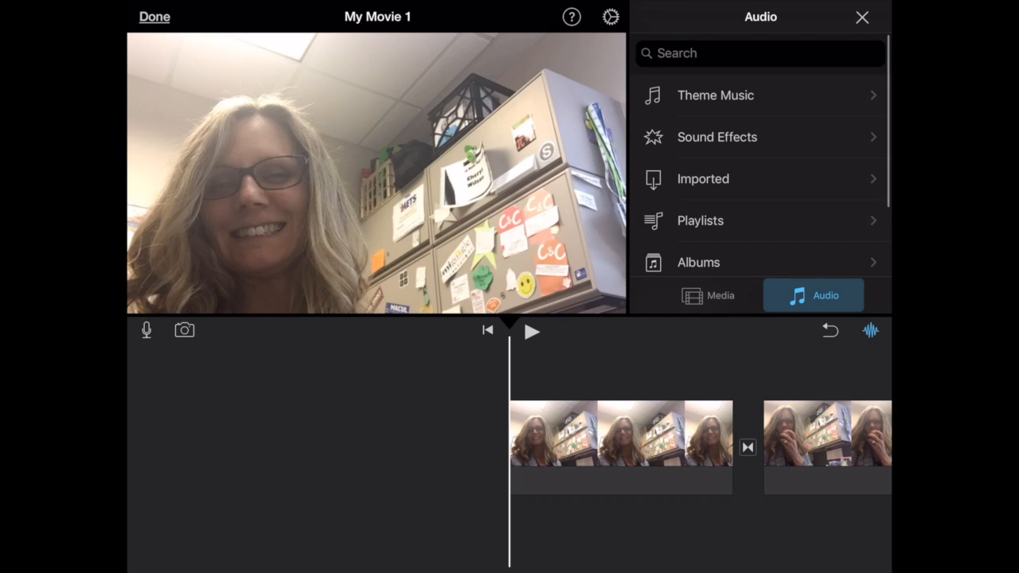
scroll(down, 3)
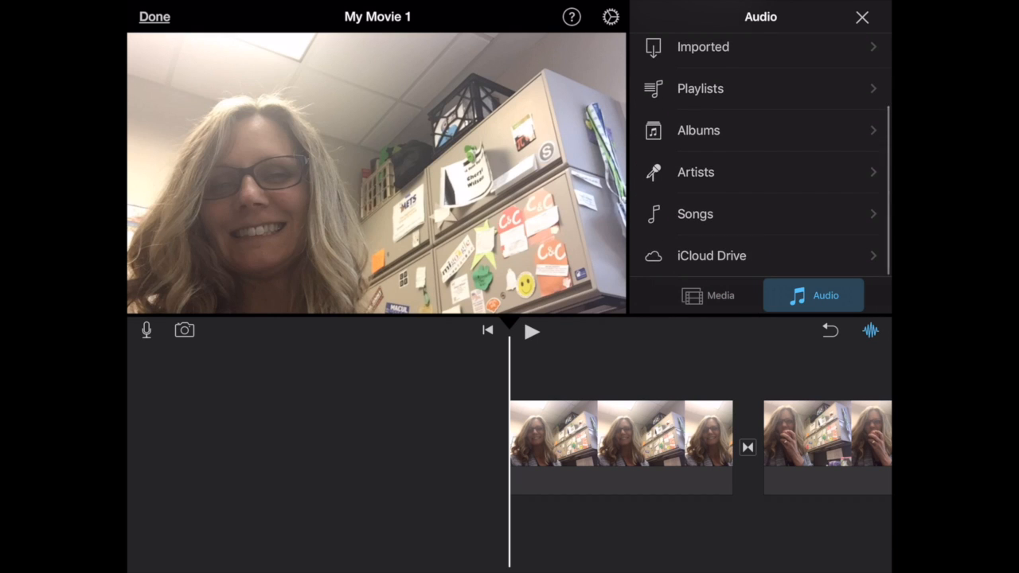
click(710, 256)
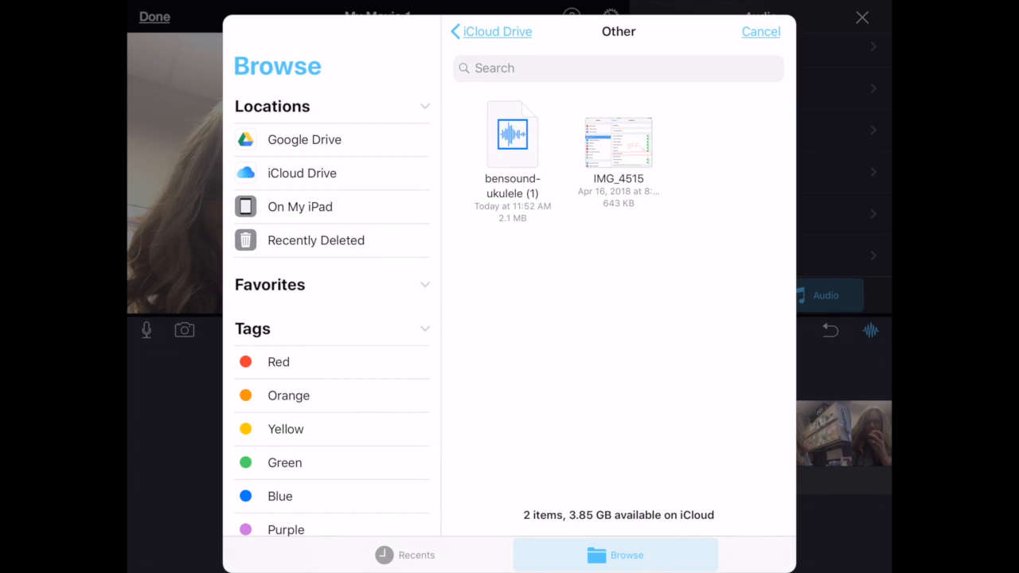
click(512, 134)
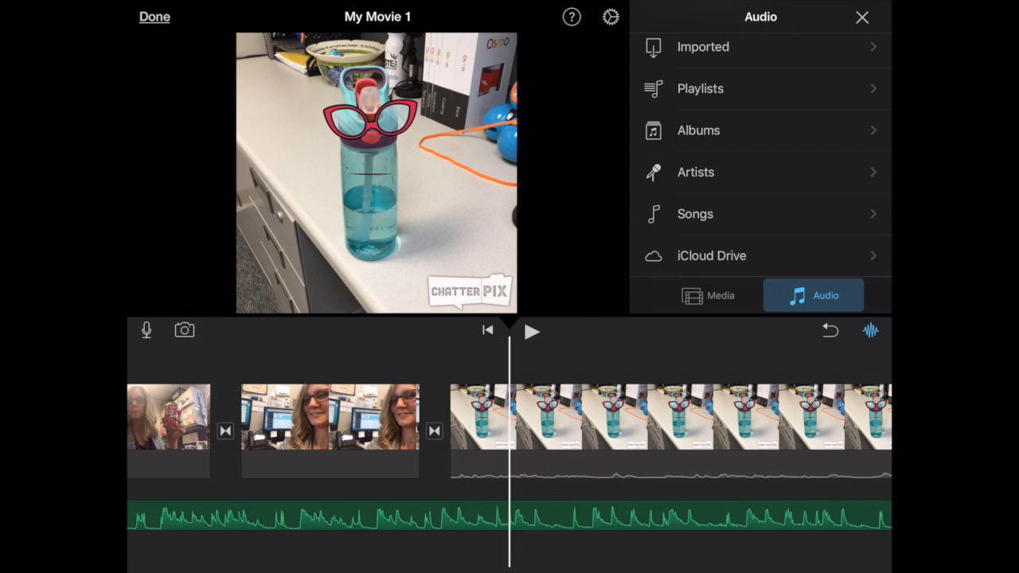
Step: Finish editing and share My Movie 1 via Save Video to the Photo Library
click(154, 16)
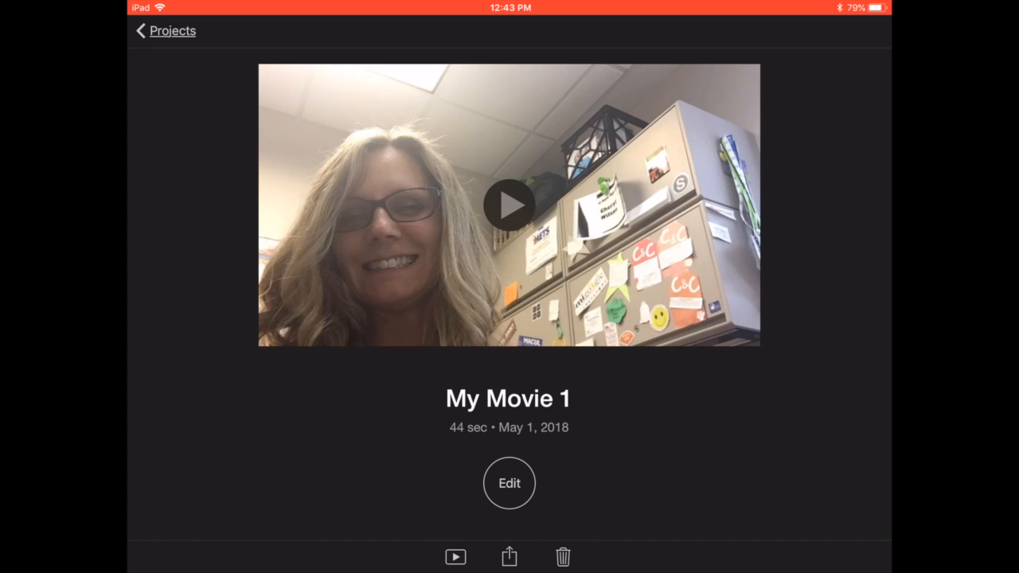
click(509, 556)
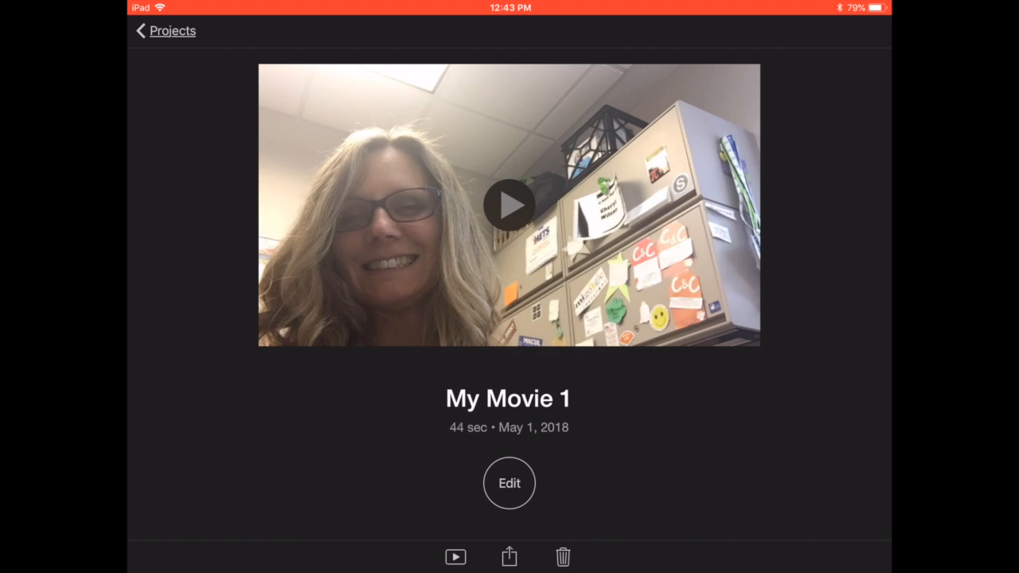
click(509, 557)
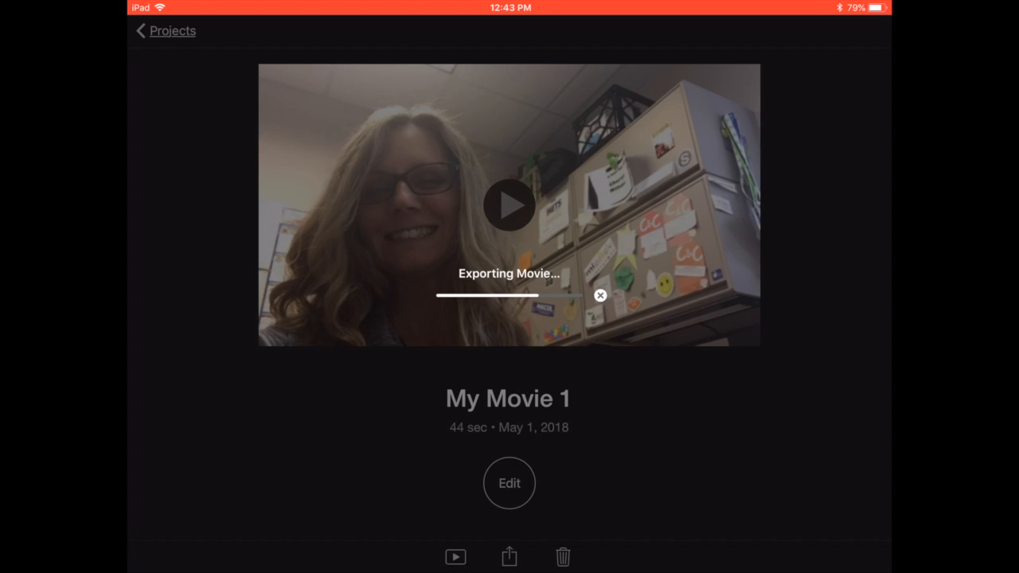
click(600, 295)
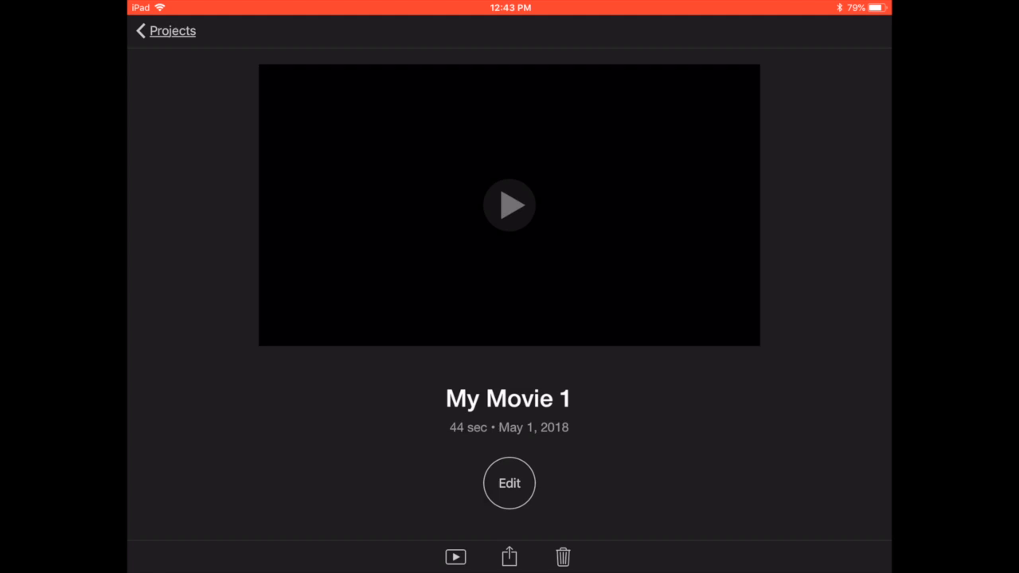
click(509, 557)
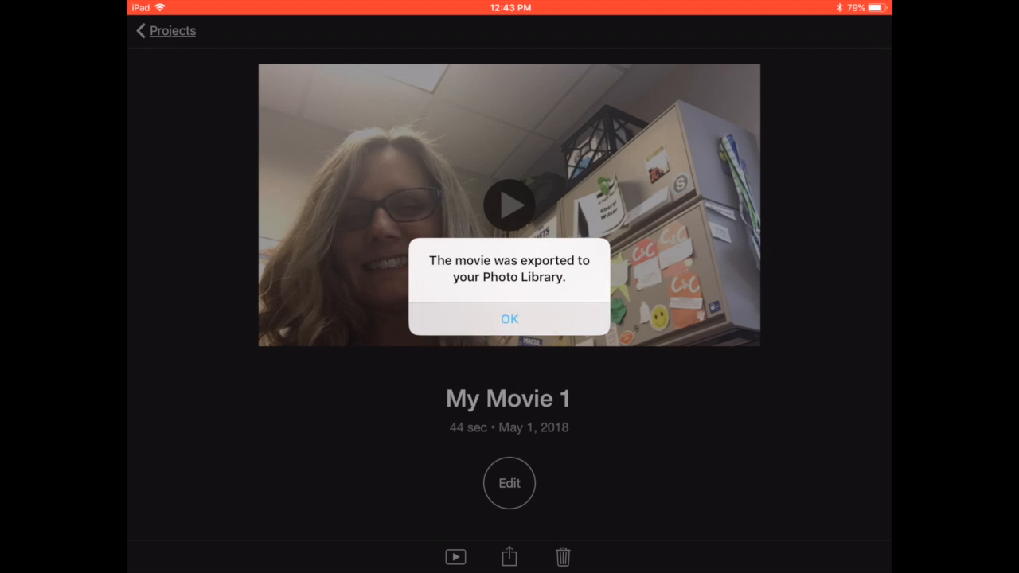
Step: Acknowledge the export alert and view today's exported video in Photos
click(509, 318)
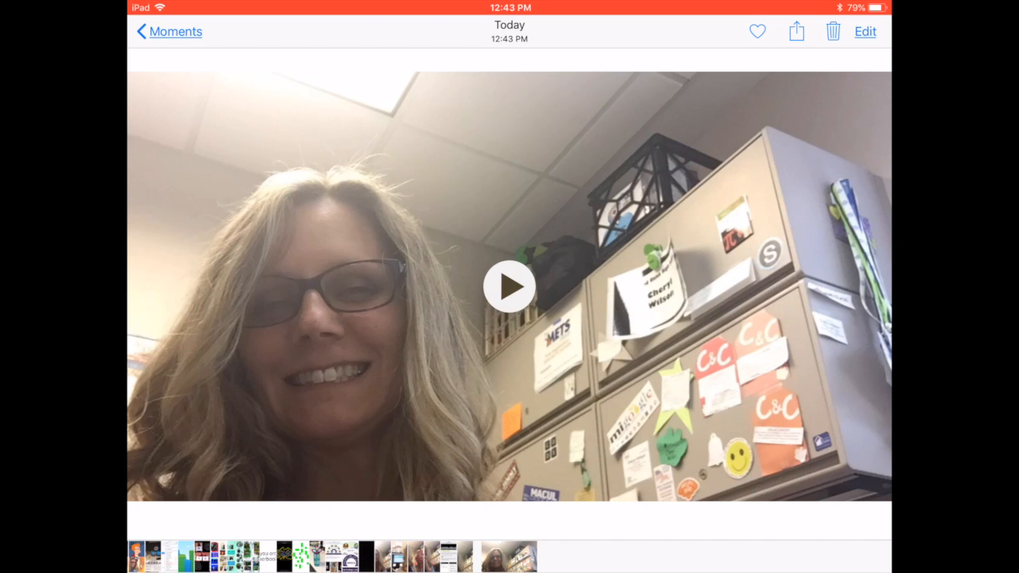
Step: Share the exported video to Google Drive, queuing File_000.mov for upload
click(796, 31)
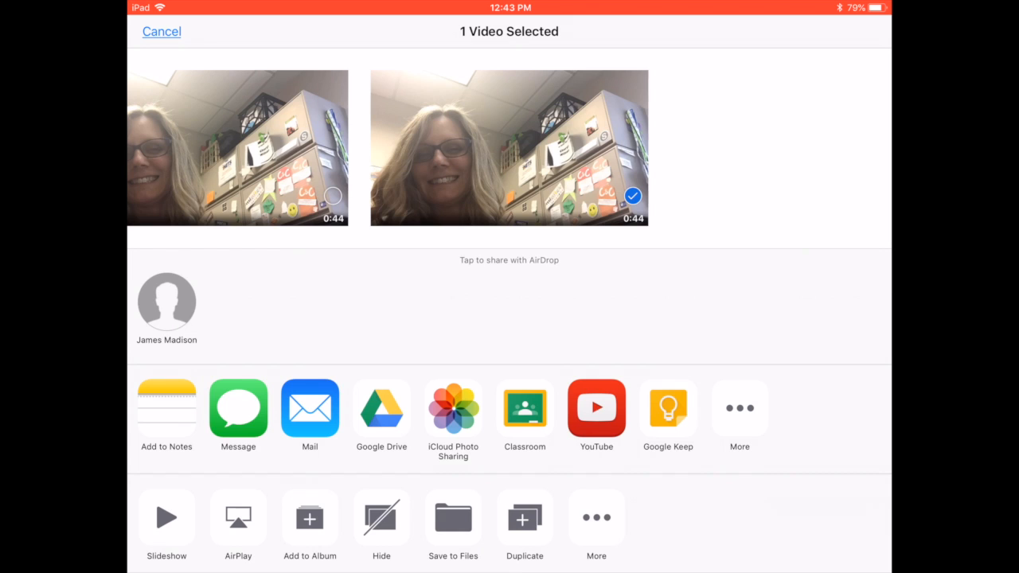
click(382, 408)
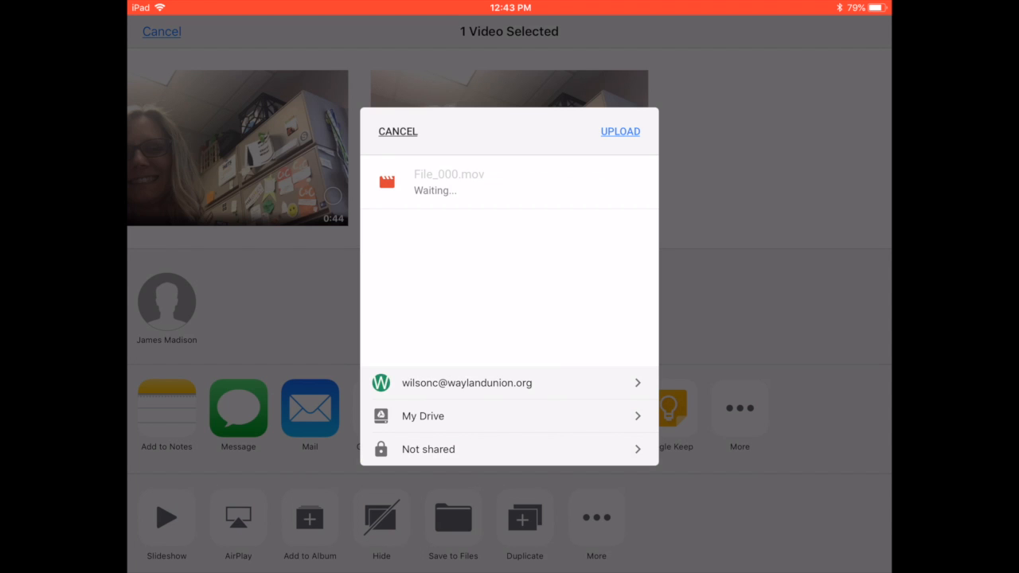